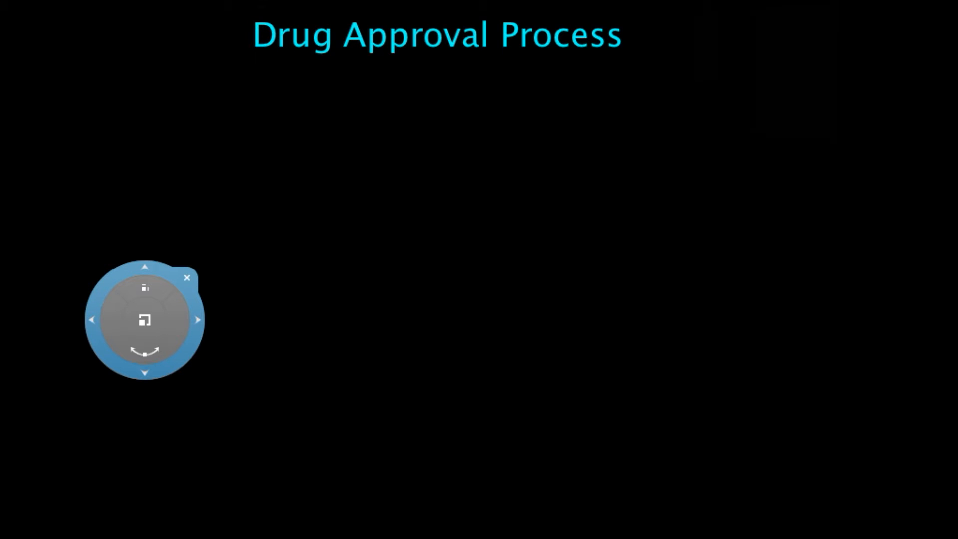
Dismiss the floating navigation wheel from the black 'Drug Approval Process' canvas.
drag(145, 321, 465, 25)
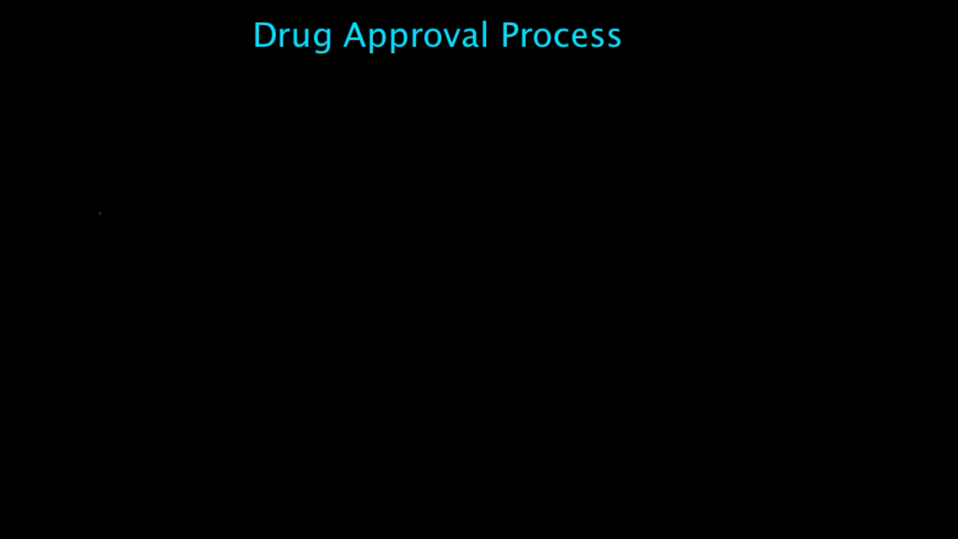
mouse_move(665, 48)
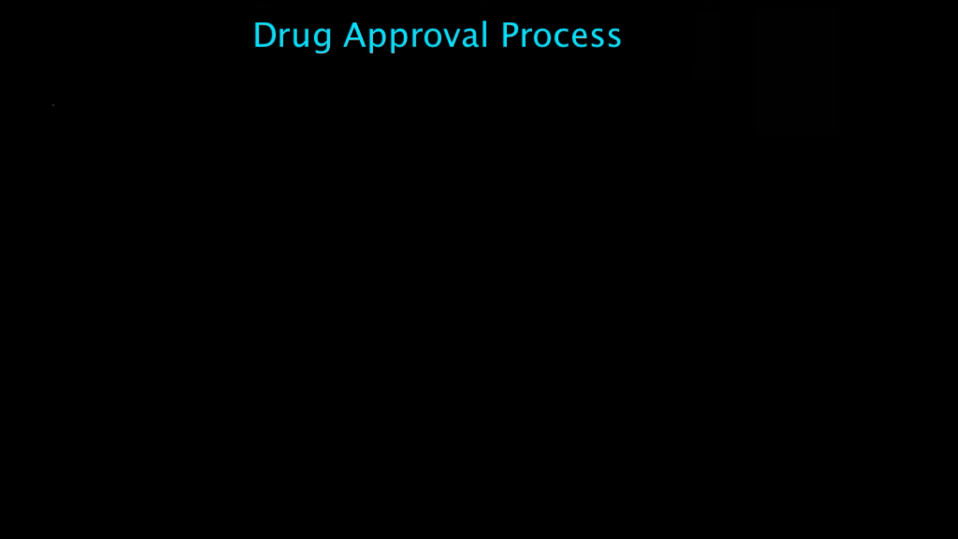
Handwrite '20 years' top left and '13 years' beneath it in orange.
text(2c)
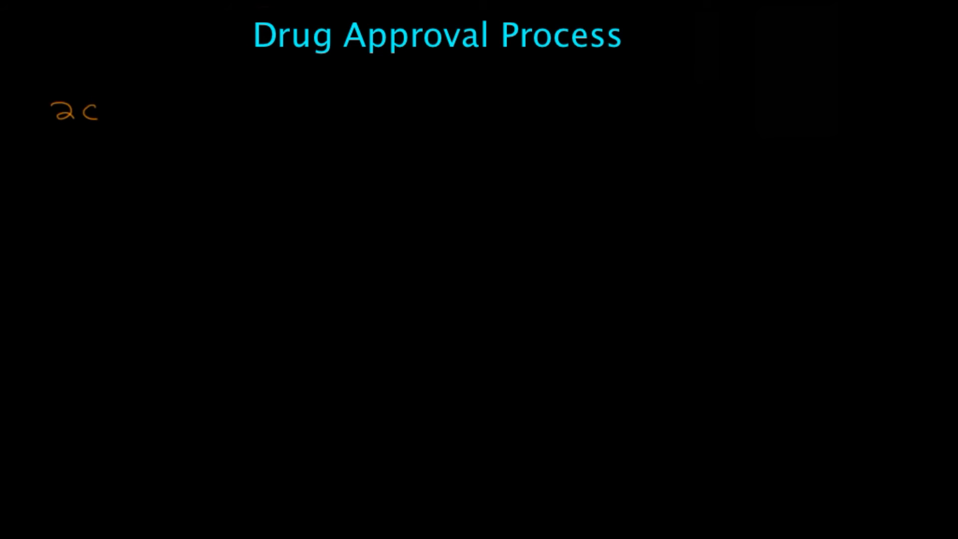
text(yea)
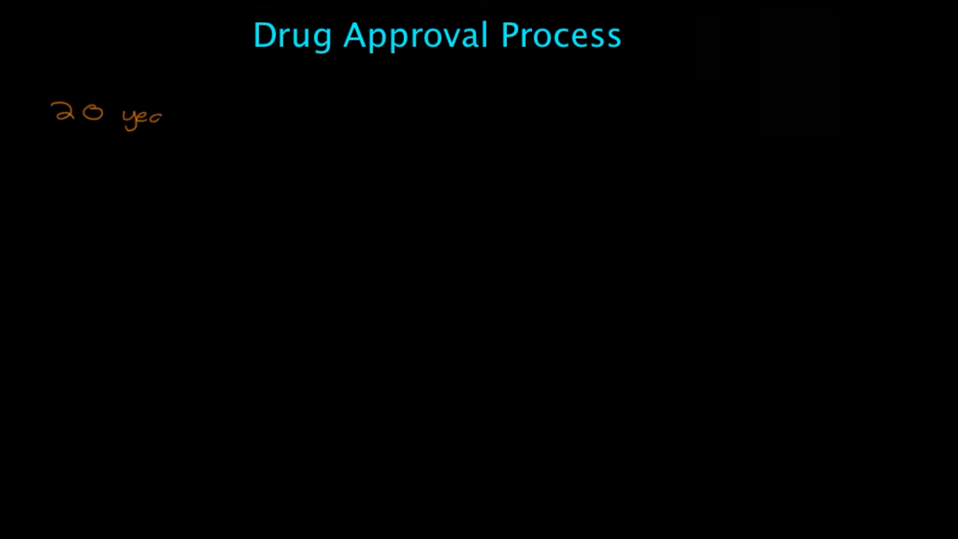
text(rs)
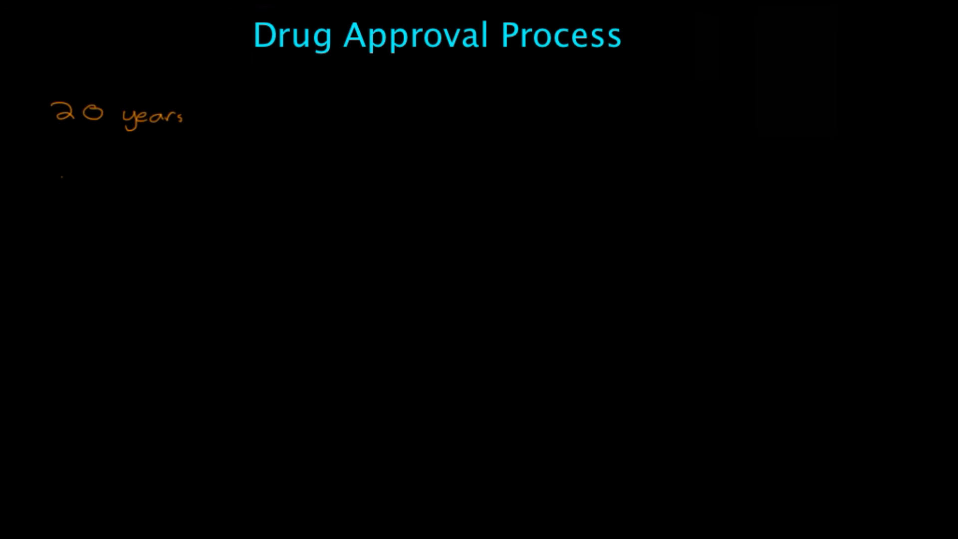
text(13 y)
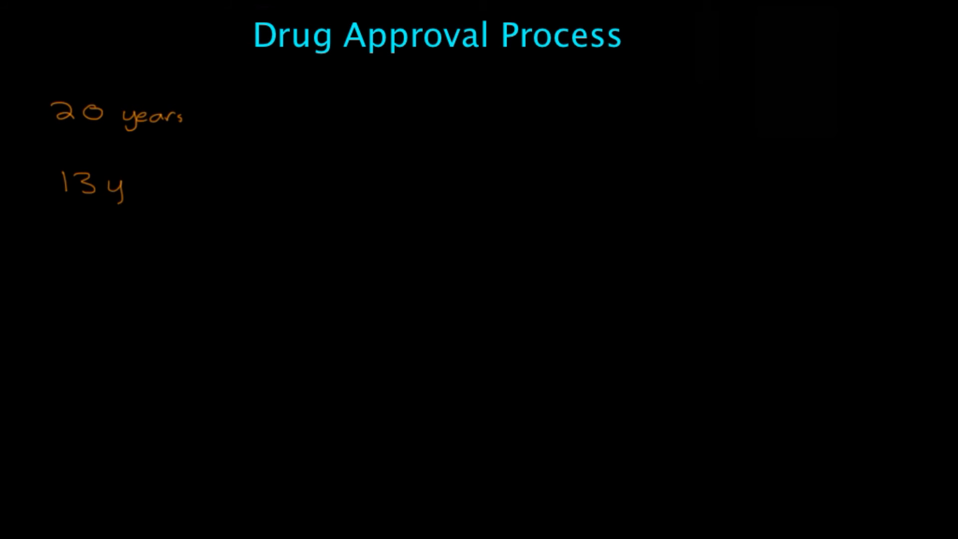
text(years)
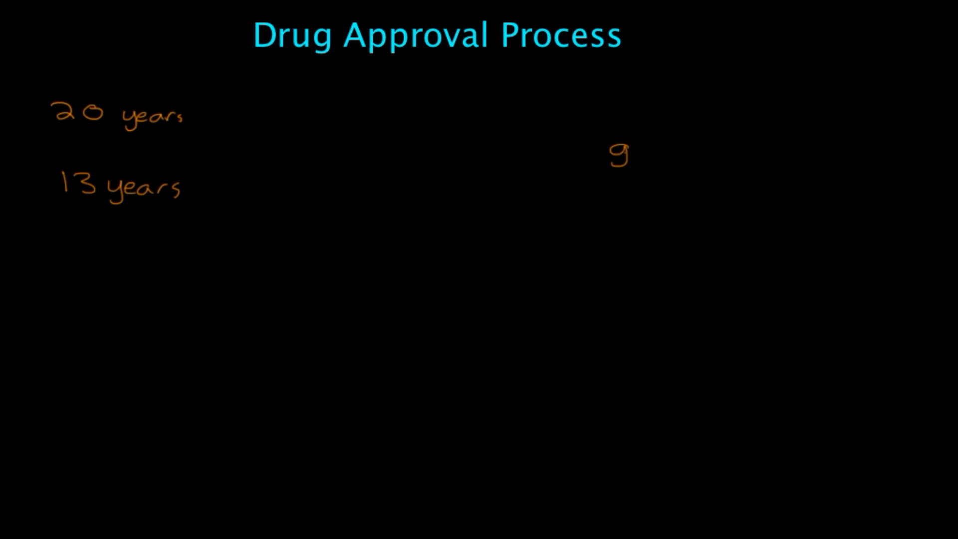
Handwrite 'generic' in orange on the right, level with '20 years'.
text(generic)
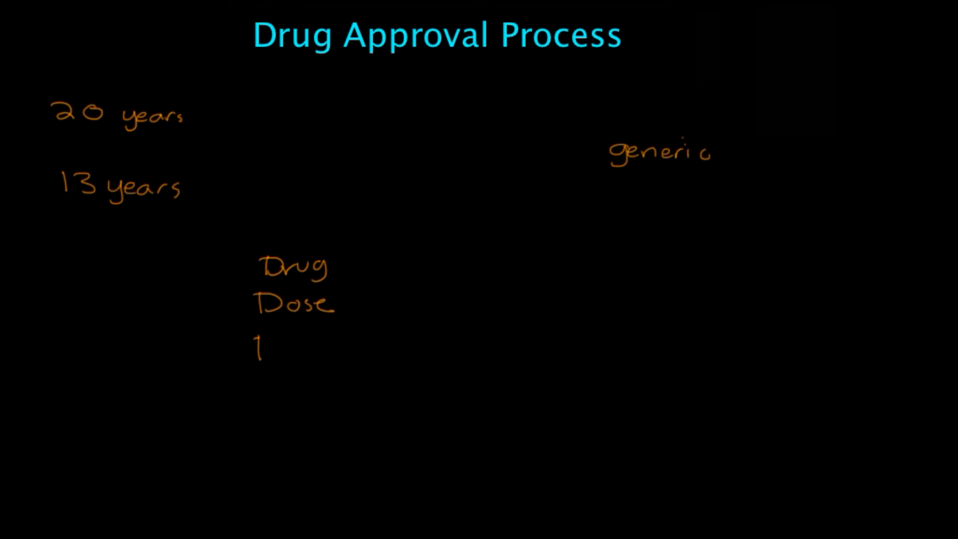
Write 'Form' and 'Route' below 'Drug' and 'Dose' in orange.
text(Form)
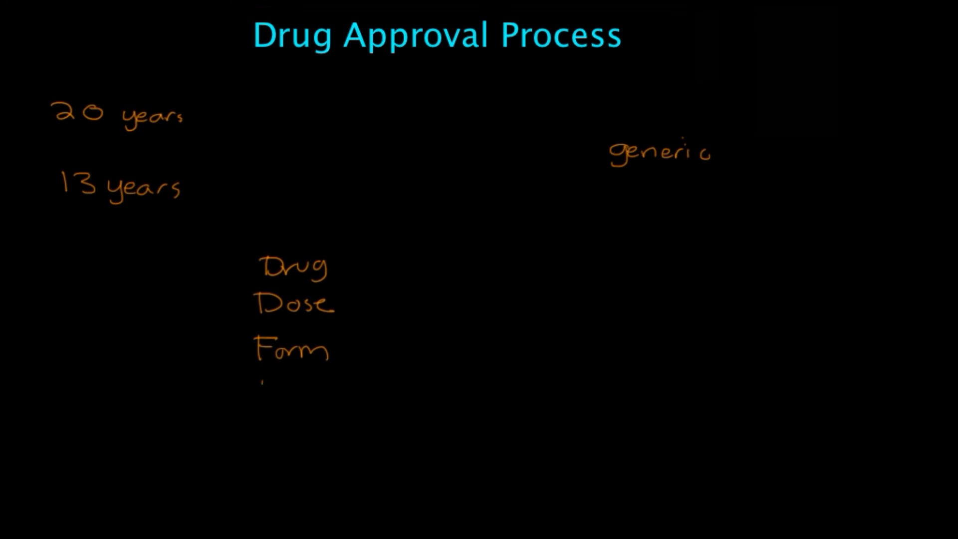
text(Route)
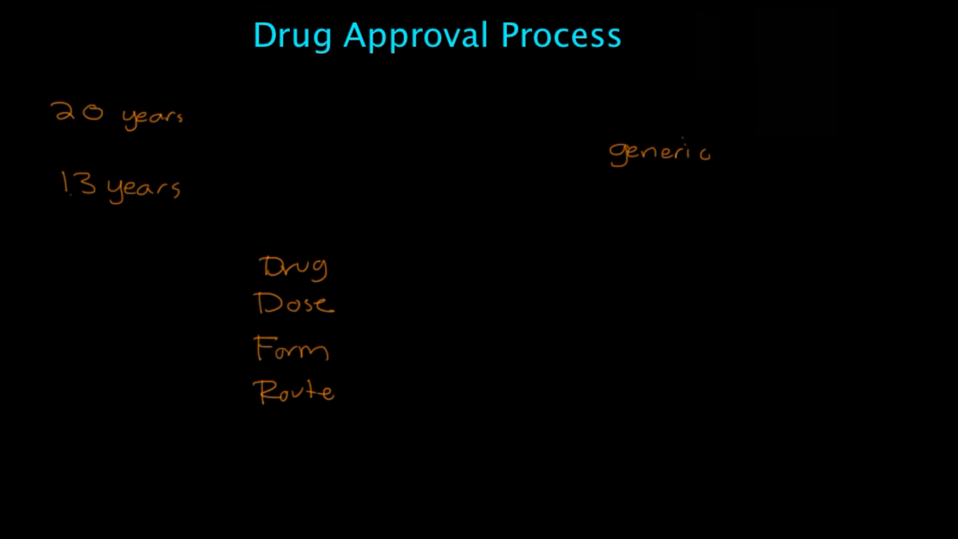
Draw a curly brace around the Drug–Route list and label it 'Same'.
drag(275, 242, 235, 312)
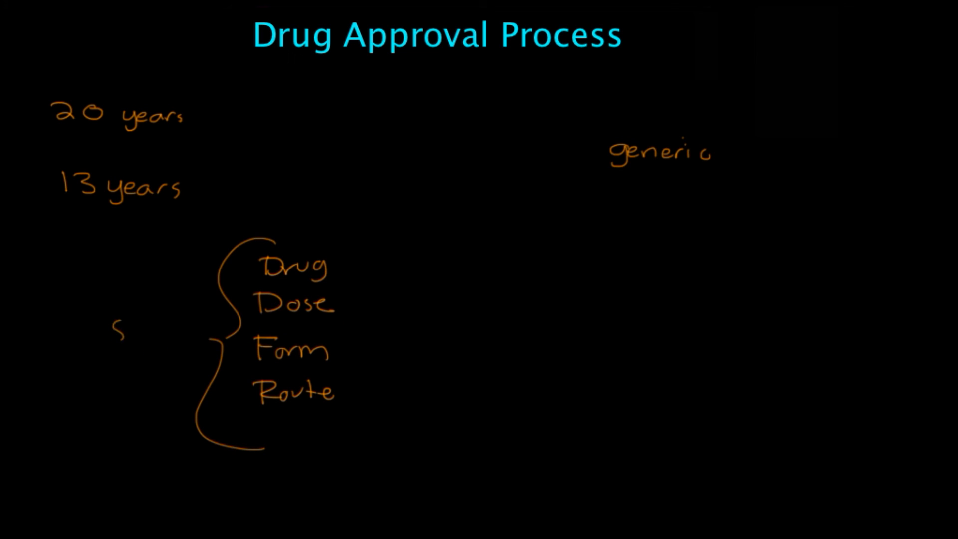
text(Same)
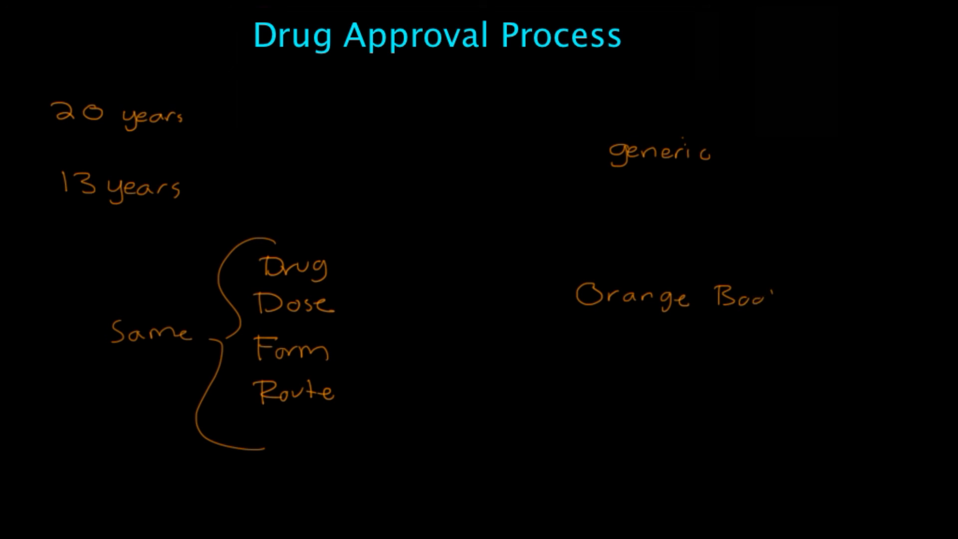
Underline and star 'Orange Book', and write 'y = x / z' between the columns.
drag(577, 315, 789, 317)
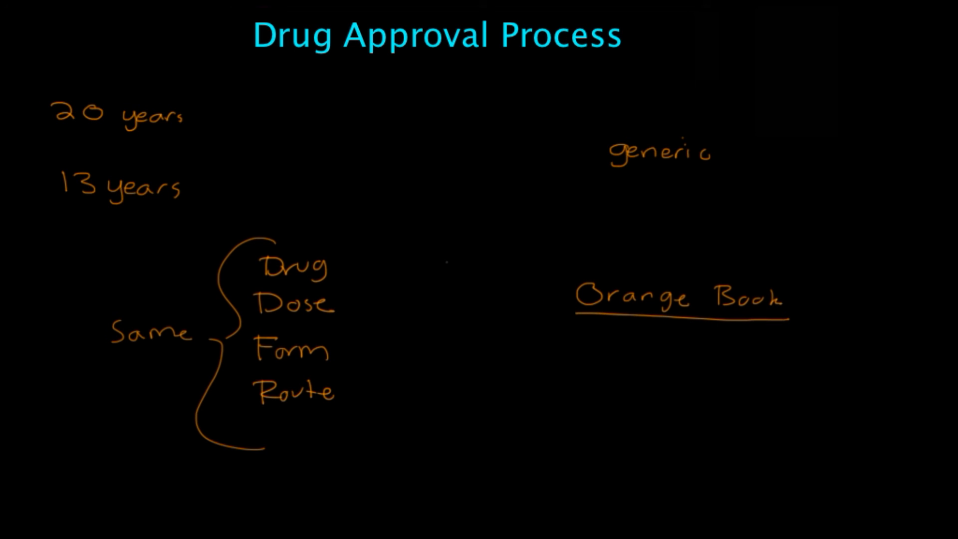
text(y)
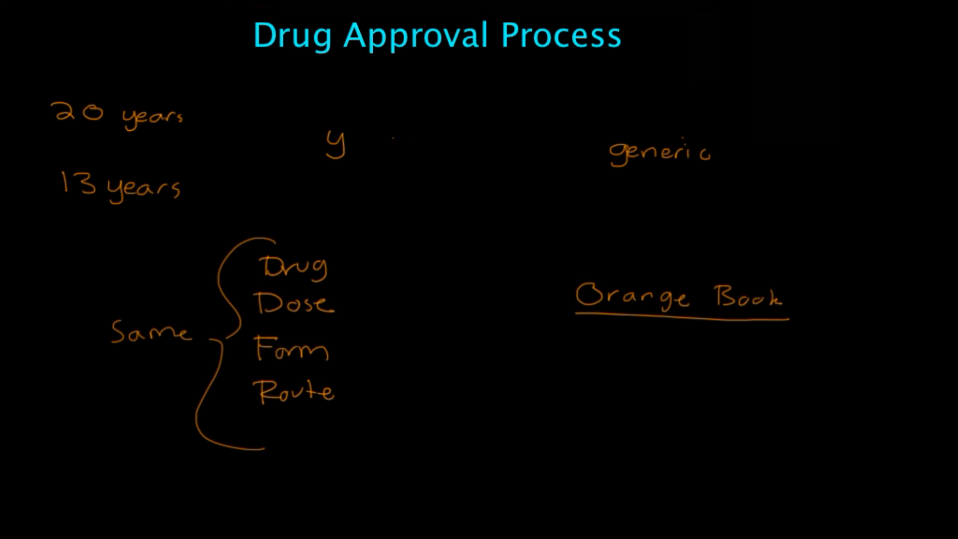
text(= x)
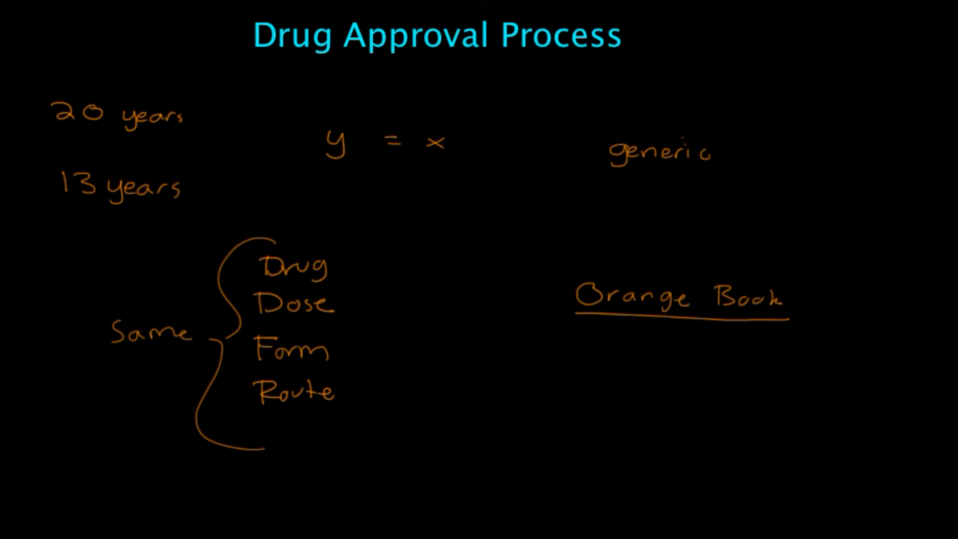
text(z)
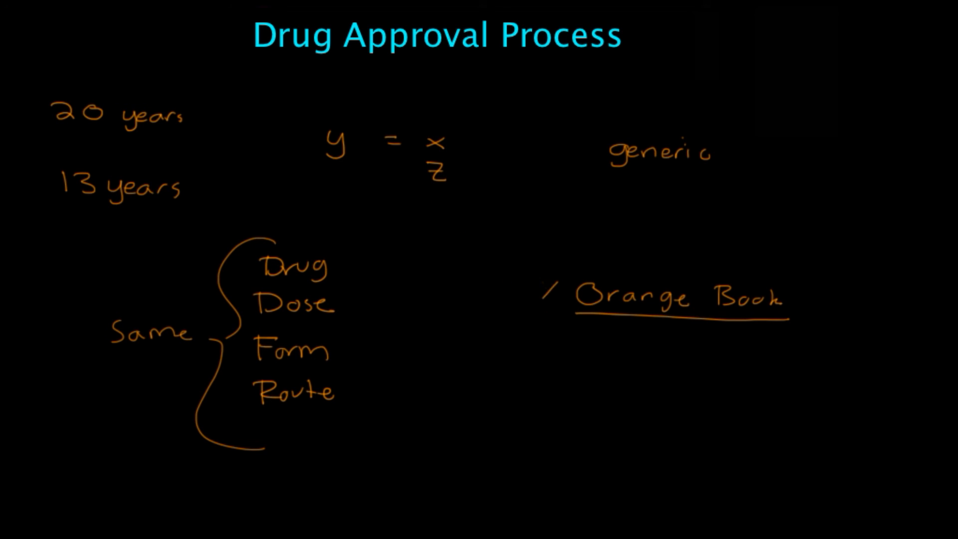
click(548, 292)
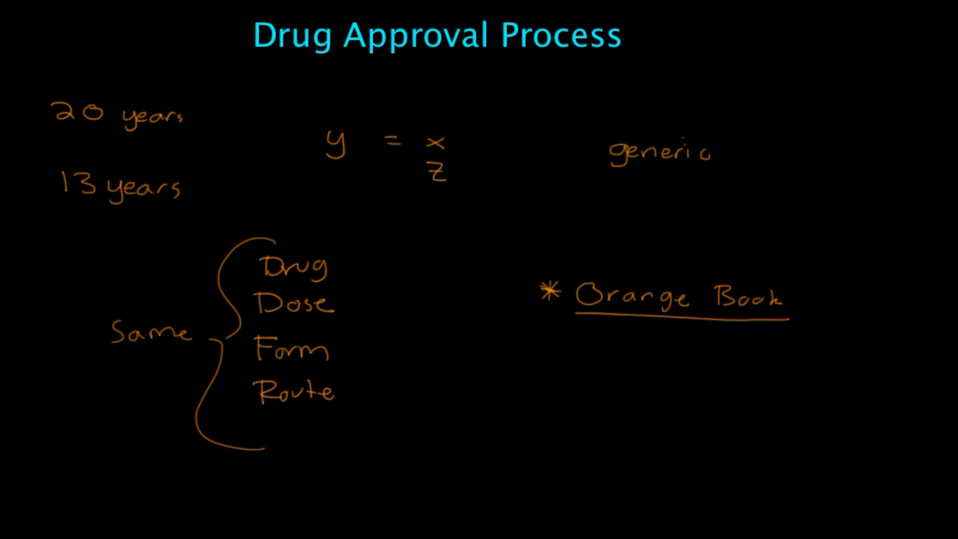